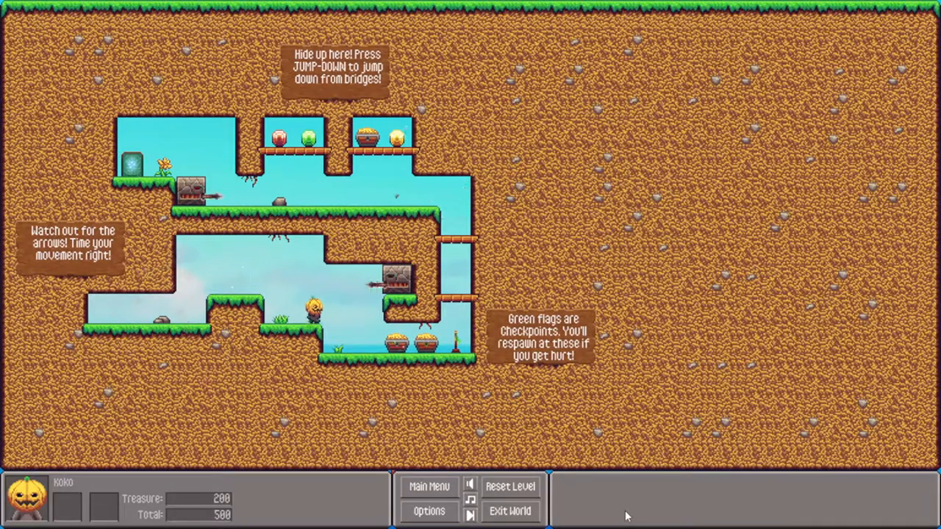
Play the cave level, collecting treasure up to 3300 of 4000.
{"action": "key", "text": "Right"}
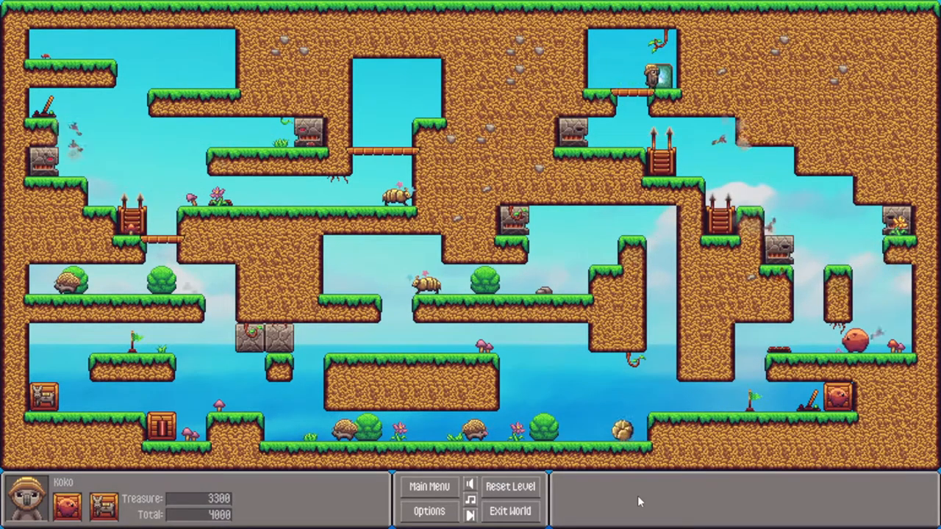
{"action": "left_click", "coordinate": [509, 486]}
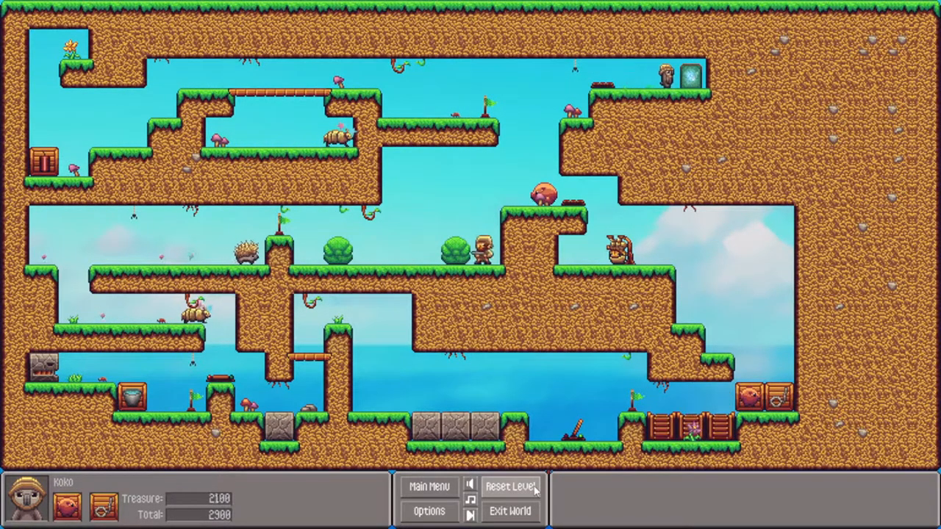
{"action": "left_click", "coordinate": [510, 486]}
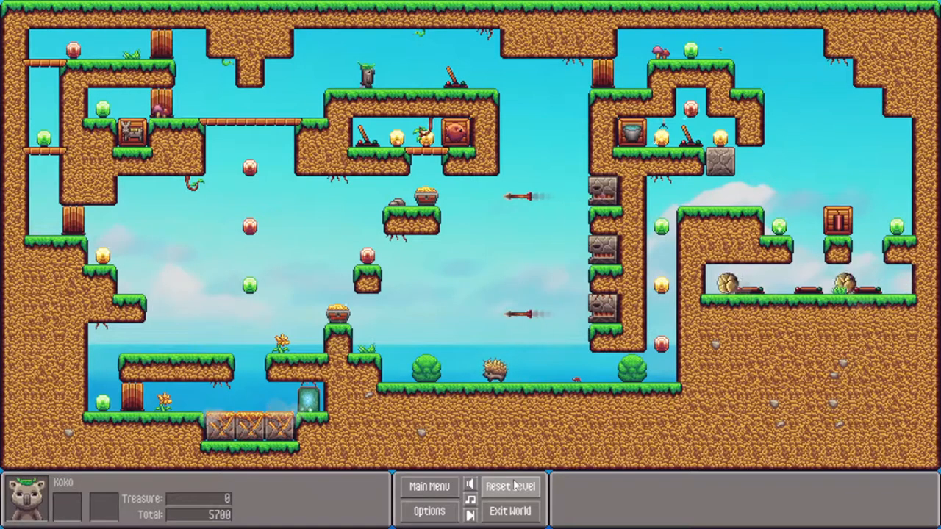
Advance to the next cave level with gems and spike traps, treasure 100 of 3300.
{"action": "left_click", "coordinate": [509, 486]}
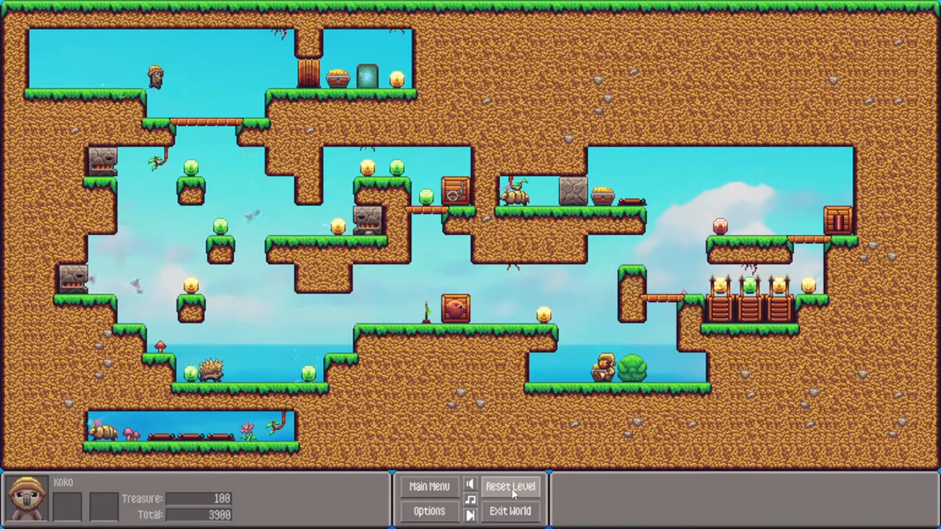